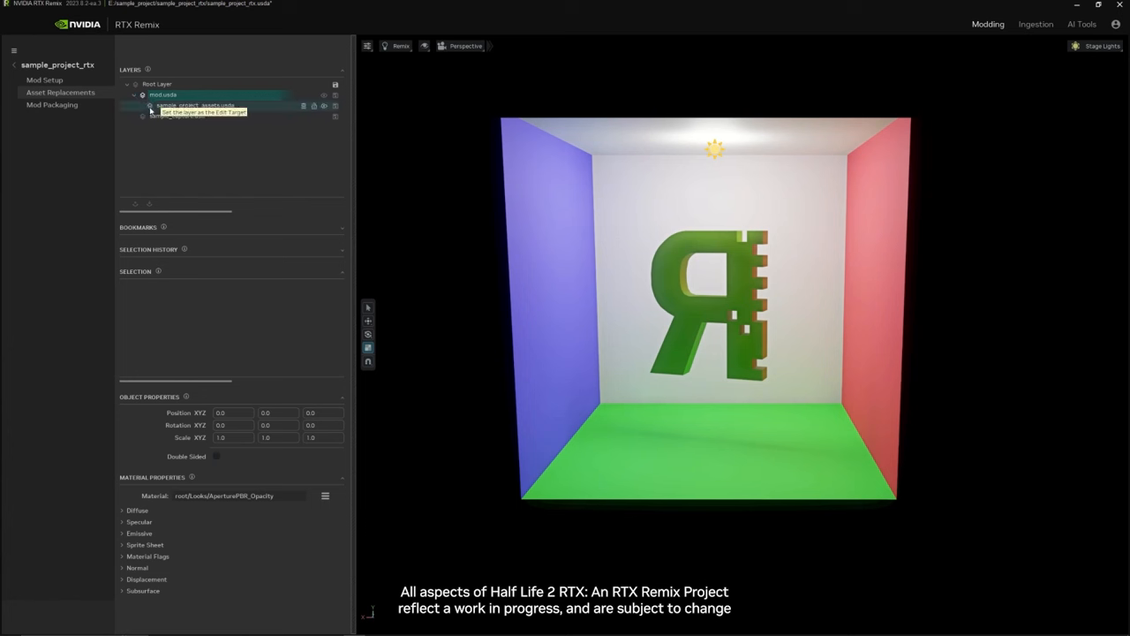
Step: Make sample_project_assets.usda the edit target layer for the R logo mesh work
{"action": "left_click", "coordinate": [194, 106]}
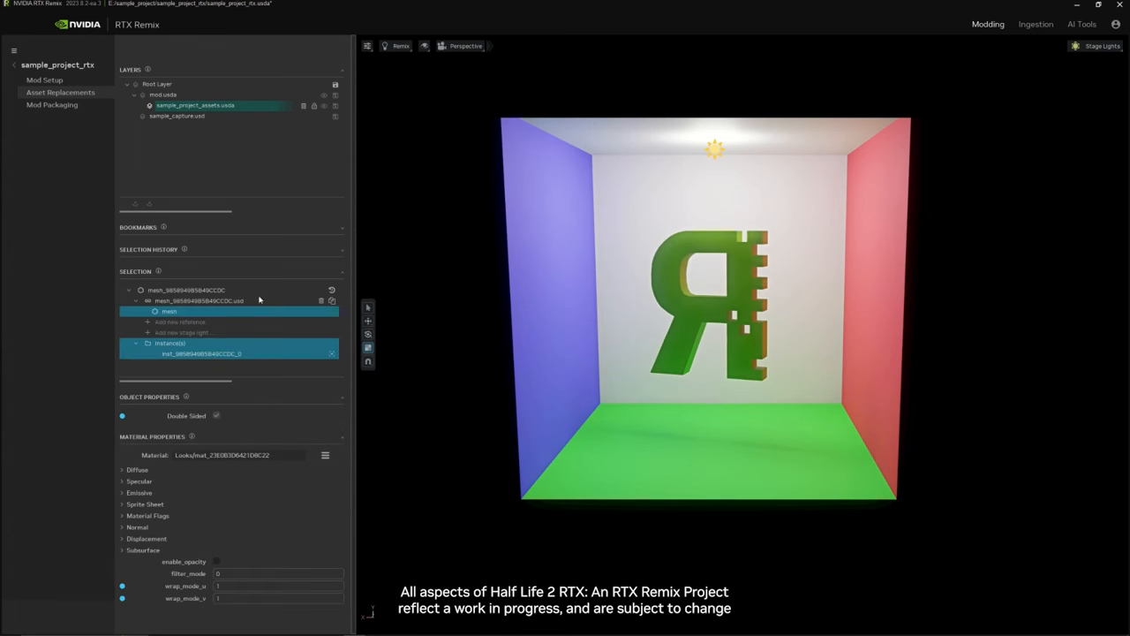
{"action": "mouse_move", "coordinate": [245, 325]}
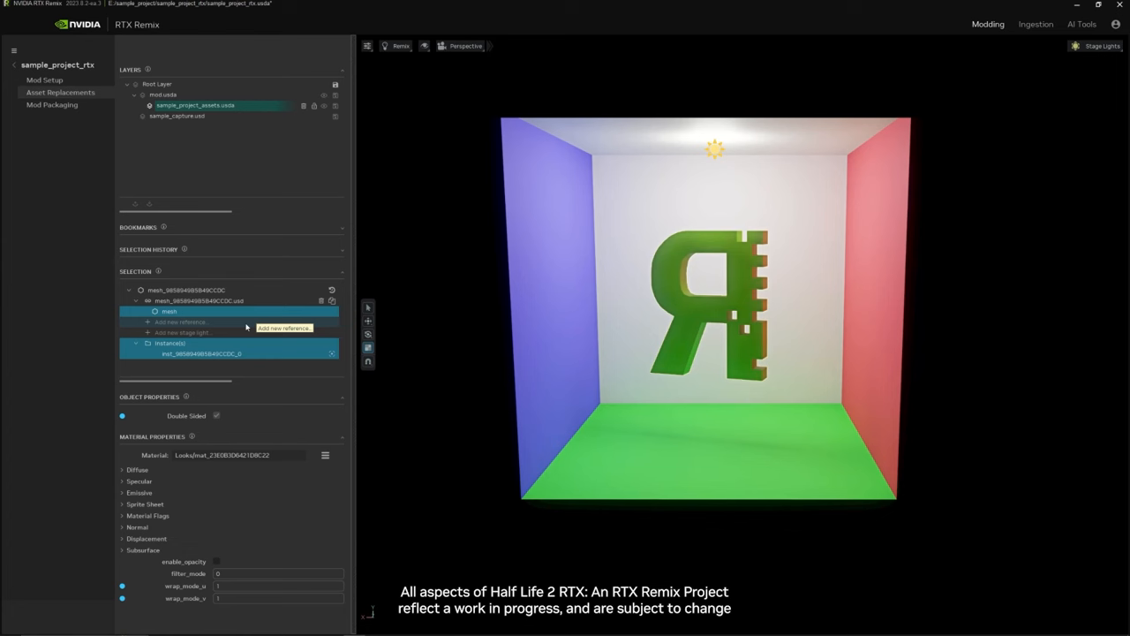
Step: Add the ingested .usd model file as a new reference under the R logo's mesh
{"action": "left_click", "coordinate": [177, 321]}
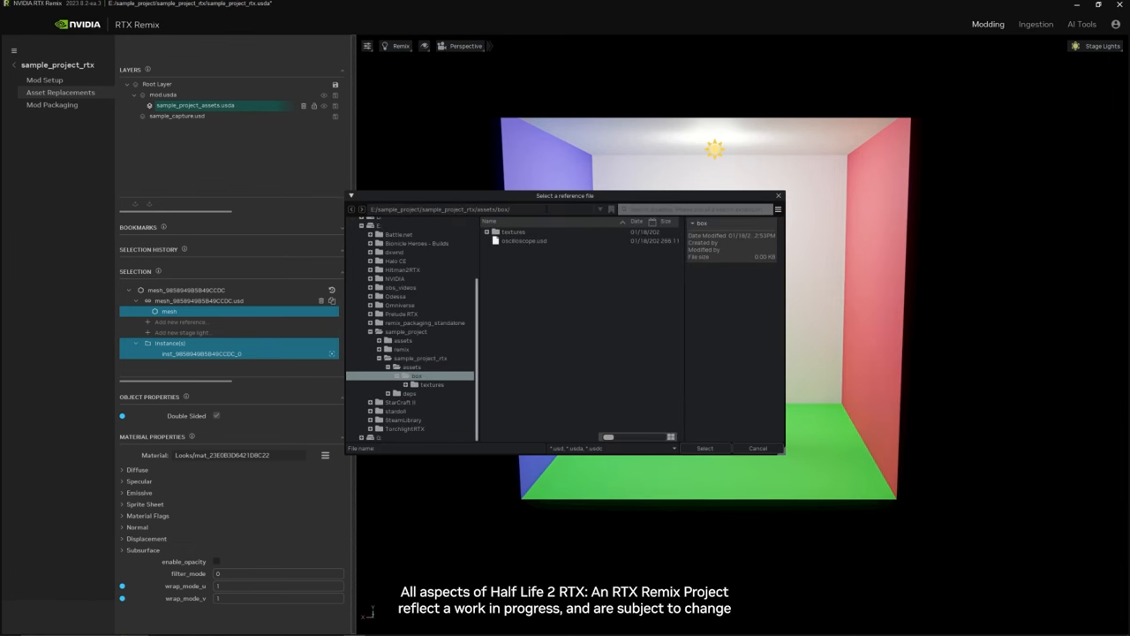
{"action": "left_click", "coordinate": [522, 240]}
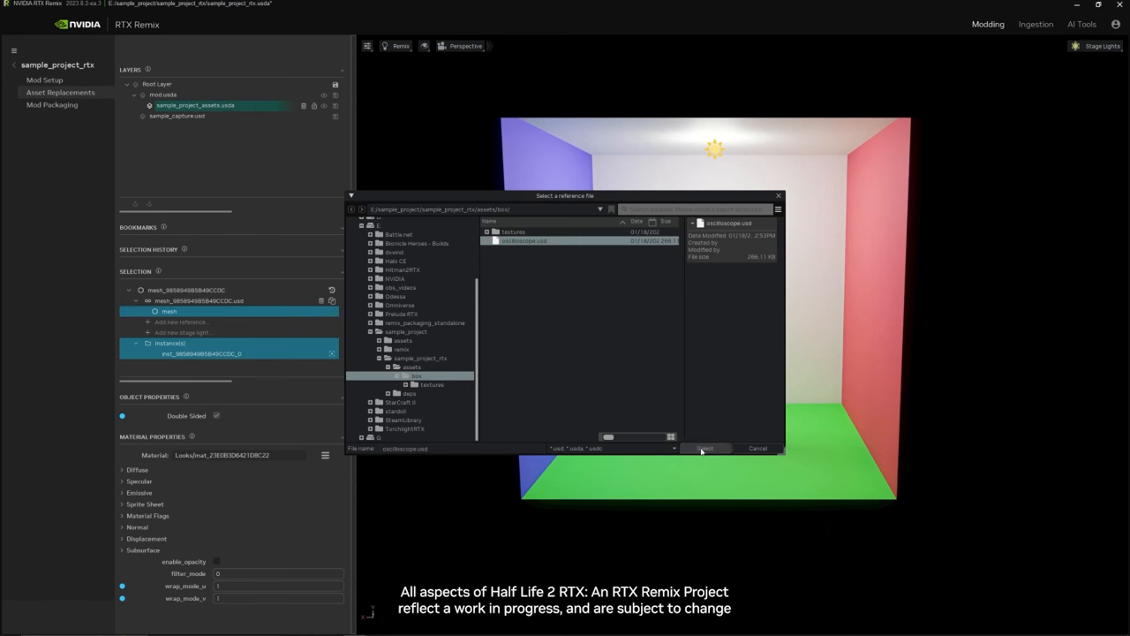
{"action": "left_click", "coordinate": [706, 448]}
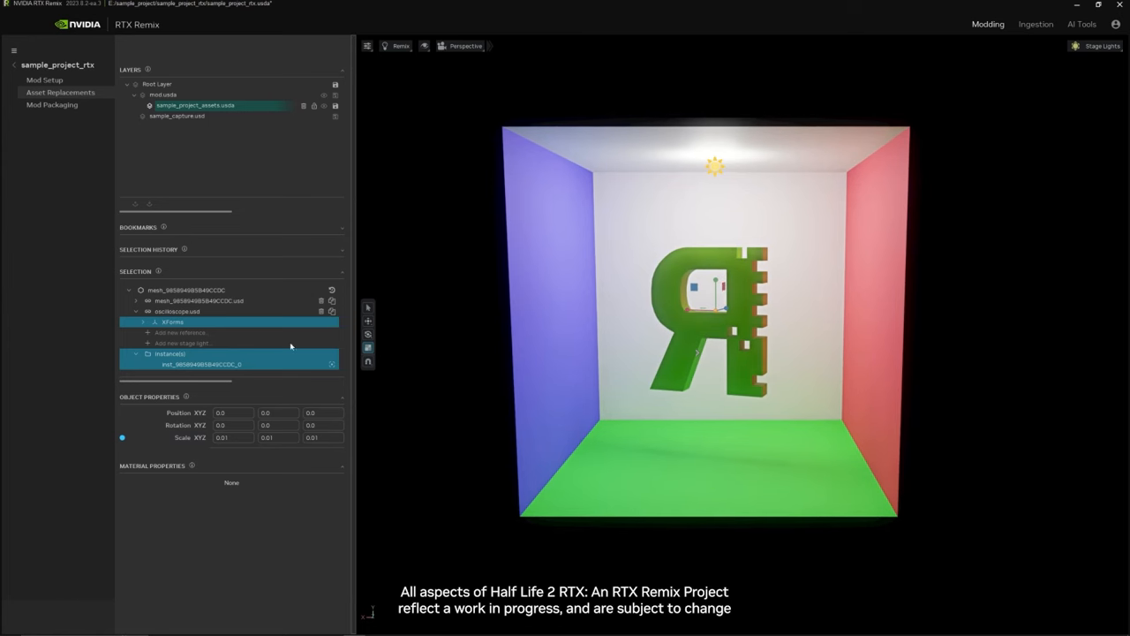
Step: Select the added reference model to adjust its Position, Rotation and Scale
{"action": "left_click", "coordinate": [233, 438]}
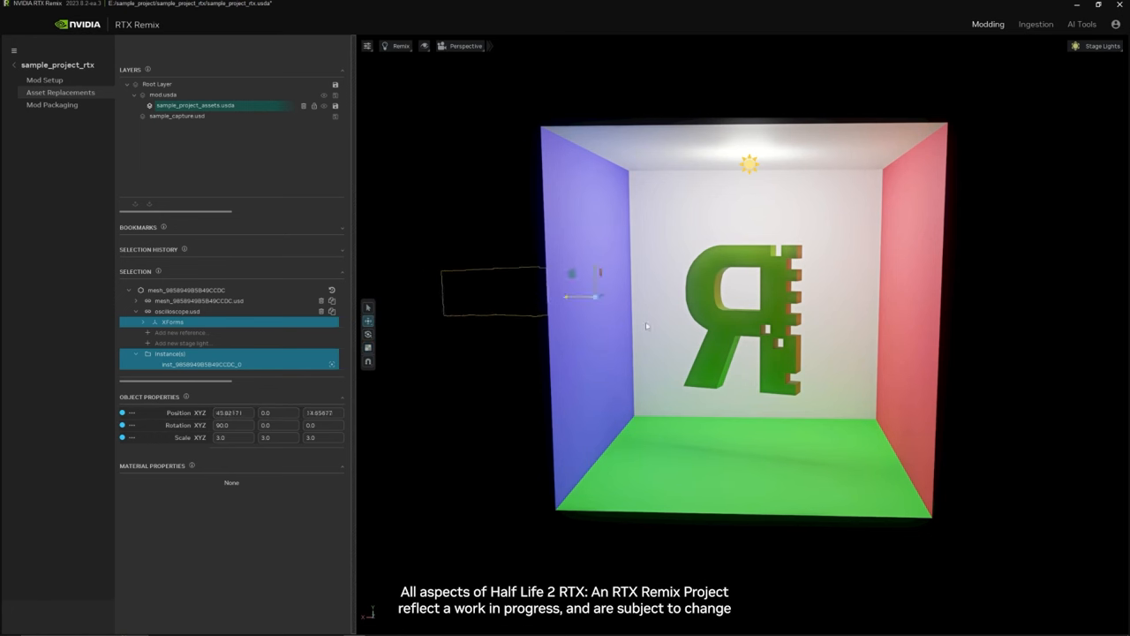
Step: Orbit the room view to check the model's placement in front of the R logo
{"action": "left_click_drag", "start_coordinate": [582, 297], "coordinate": [786, 297]}
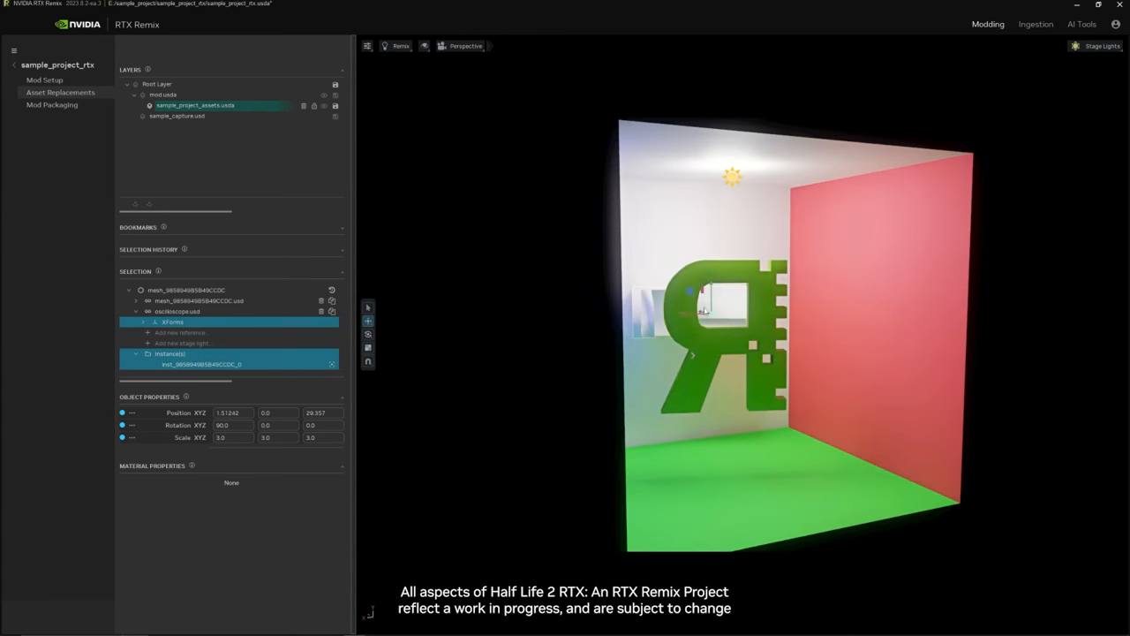
{"action": "left_click_drag", "start_coordinate": [703, 309], "coordinate": [715, 309]}
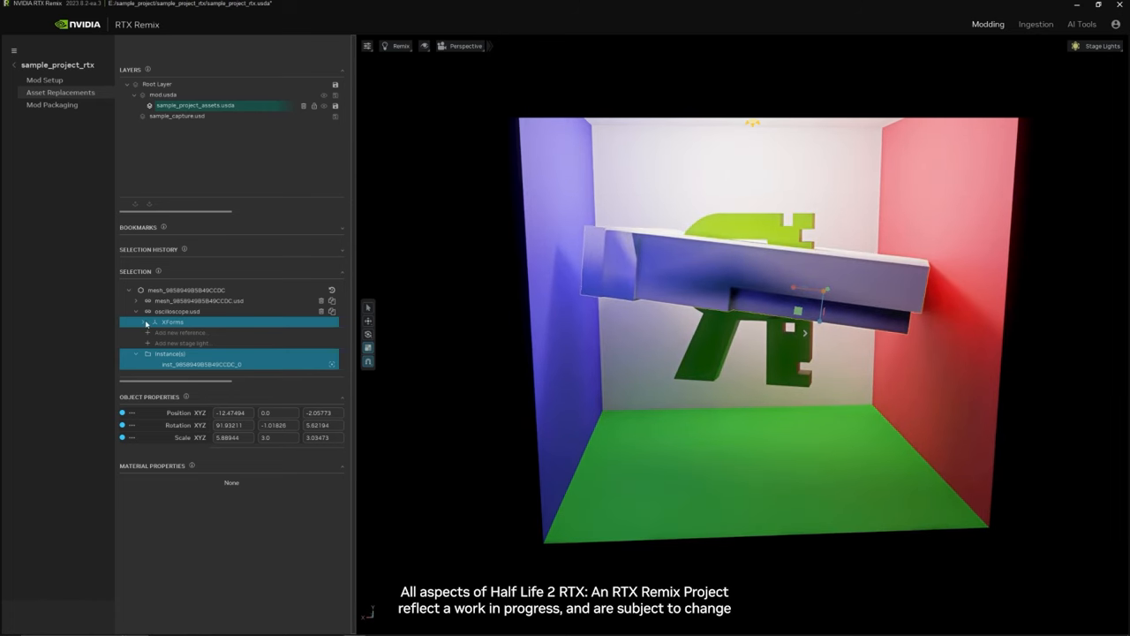
Step: Assign a texture file as the Albedo Map of the added model's mesh material
{"action": "left_click", "coordinate": [152, 346]}
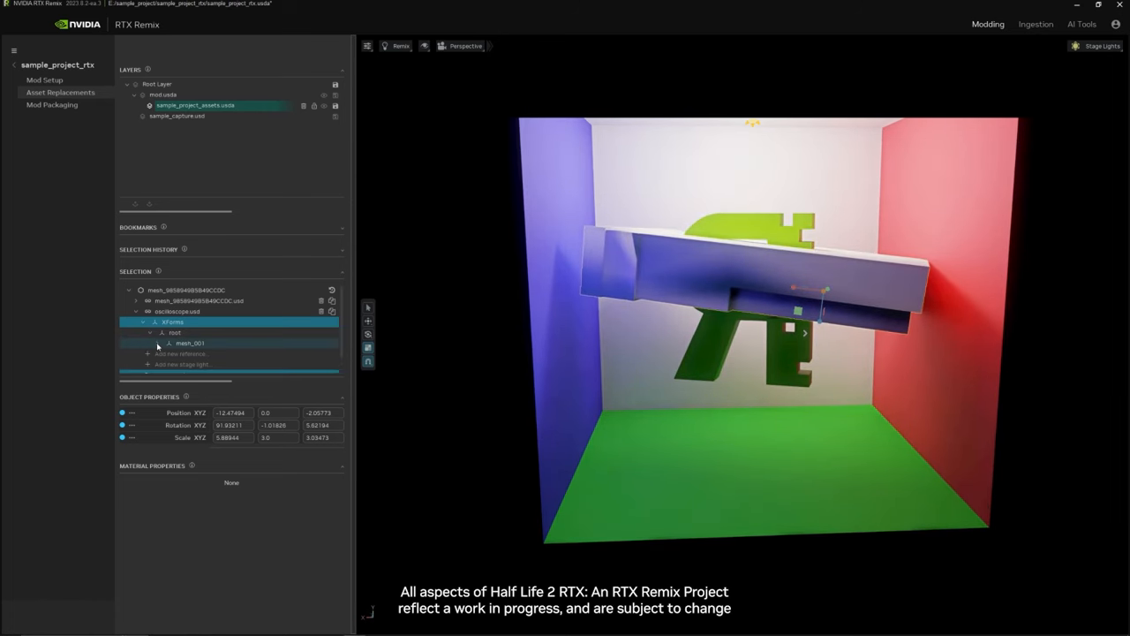
{"action": "left_click", "coordinate": [198, 327]}
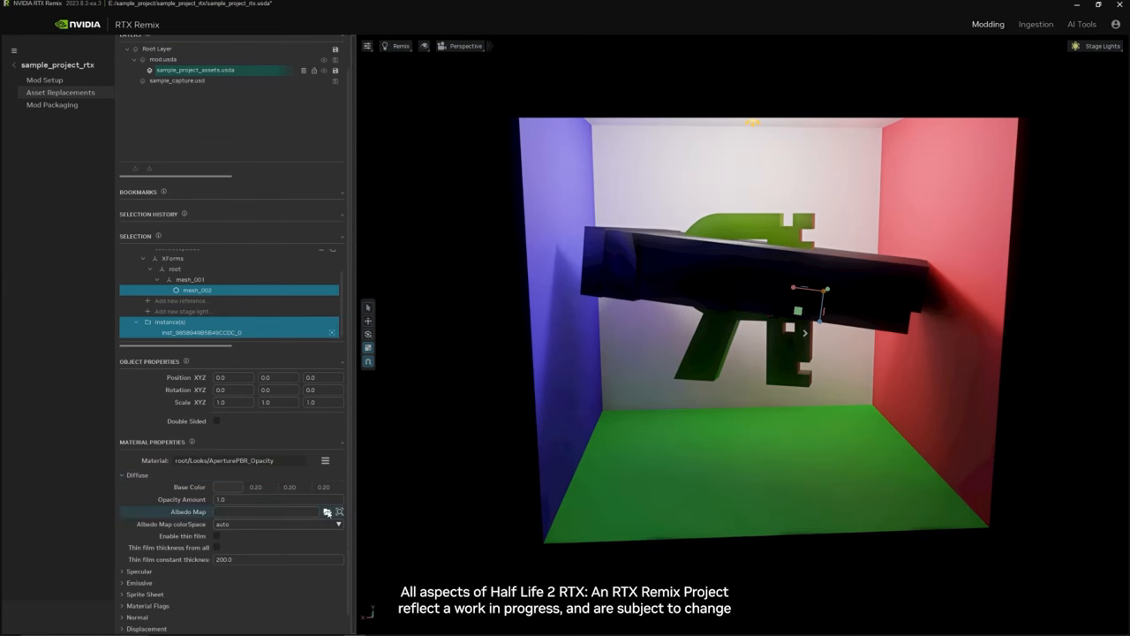
{"action": "left_click", "coordinate": [328, 512]}
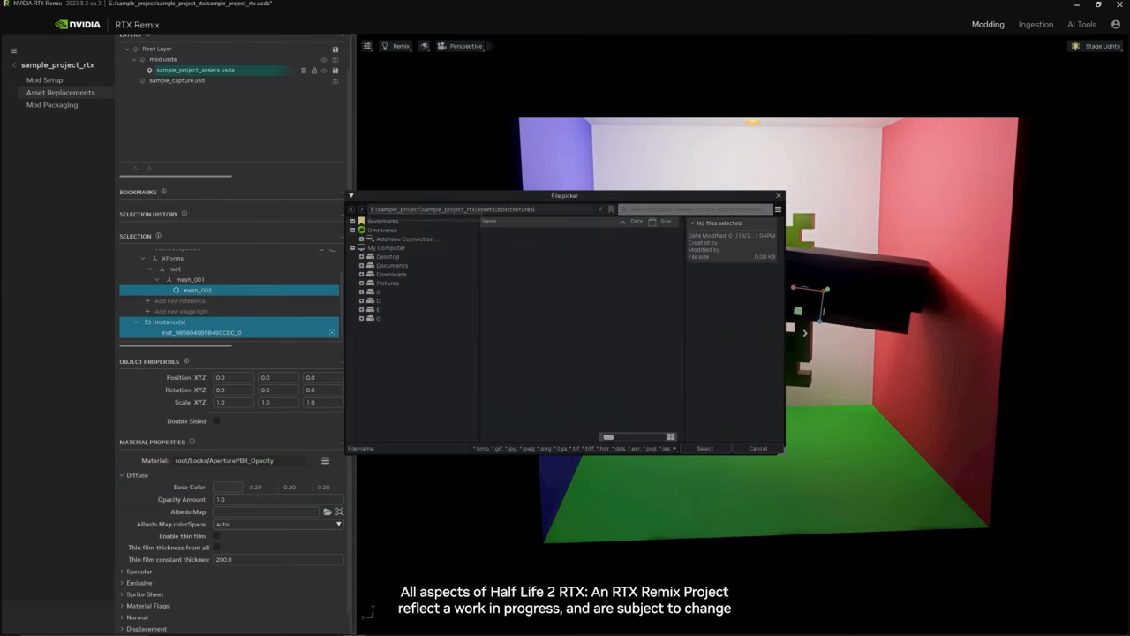
{"action": "left_click", "coordinate": [706, 448]}
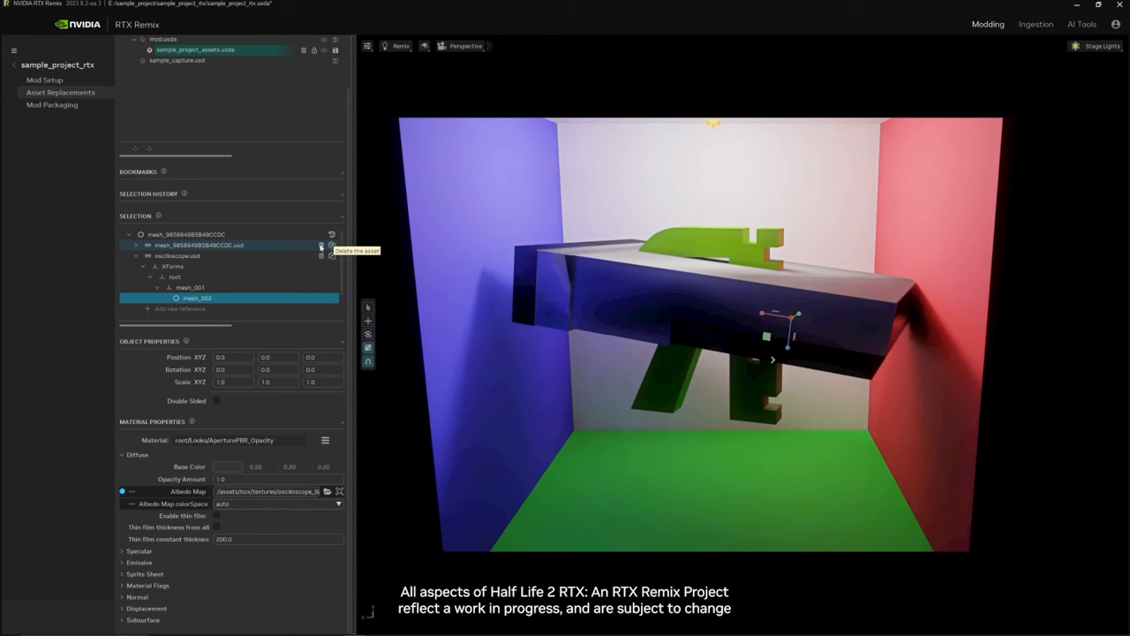
{"action": "mouse_move", "coordinate": [314, 247]}
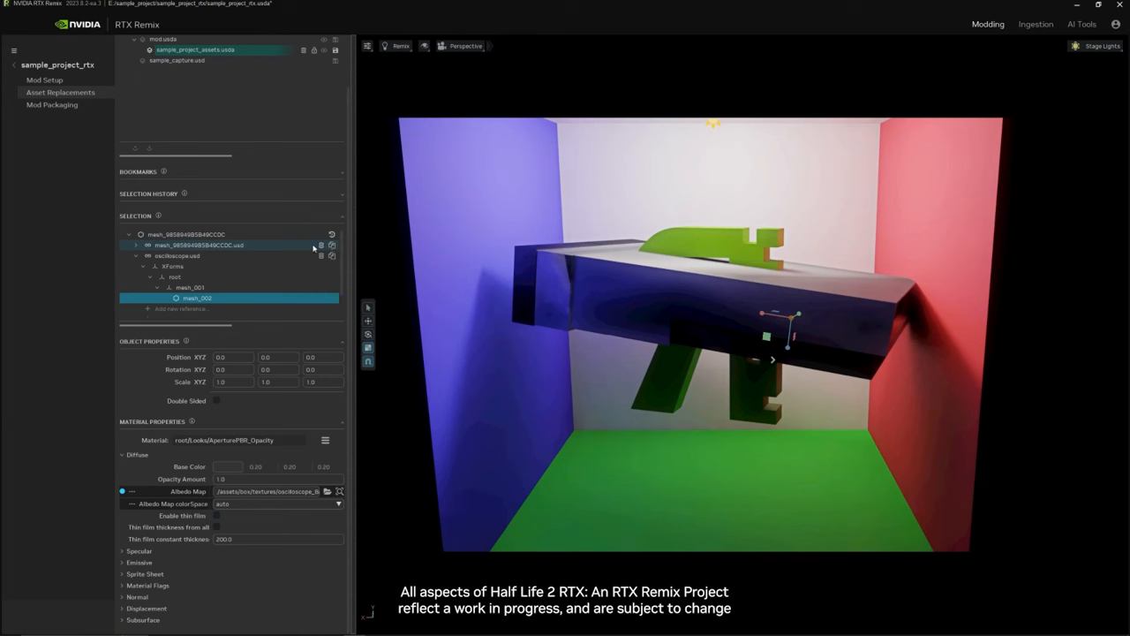